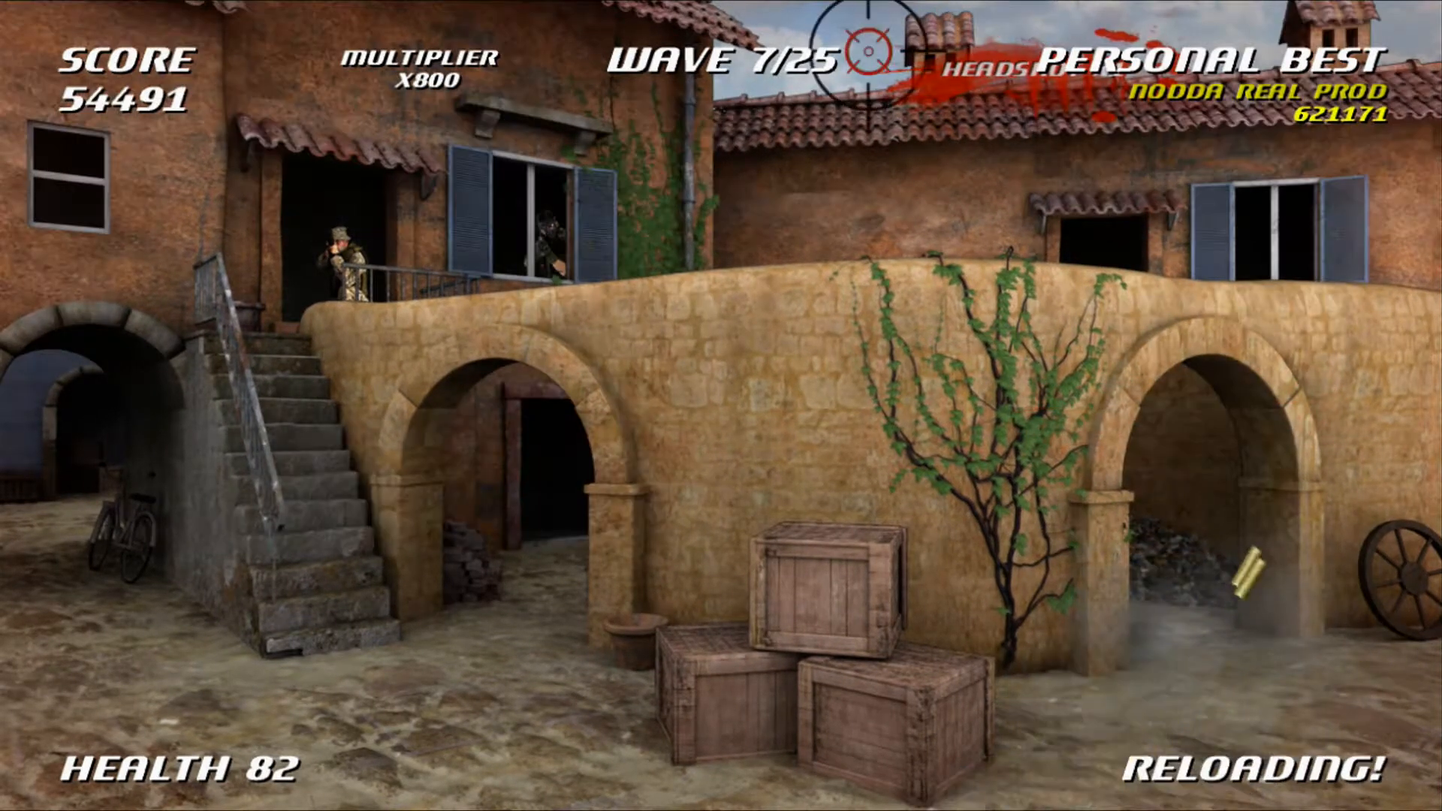
- Fire at soldiers in the windows, rooftops and archways of the courtyard, chaining headshots through wave 5
click(317, 234)
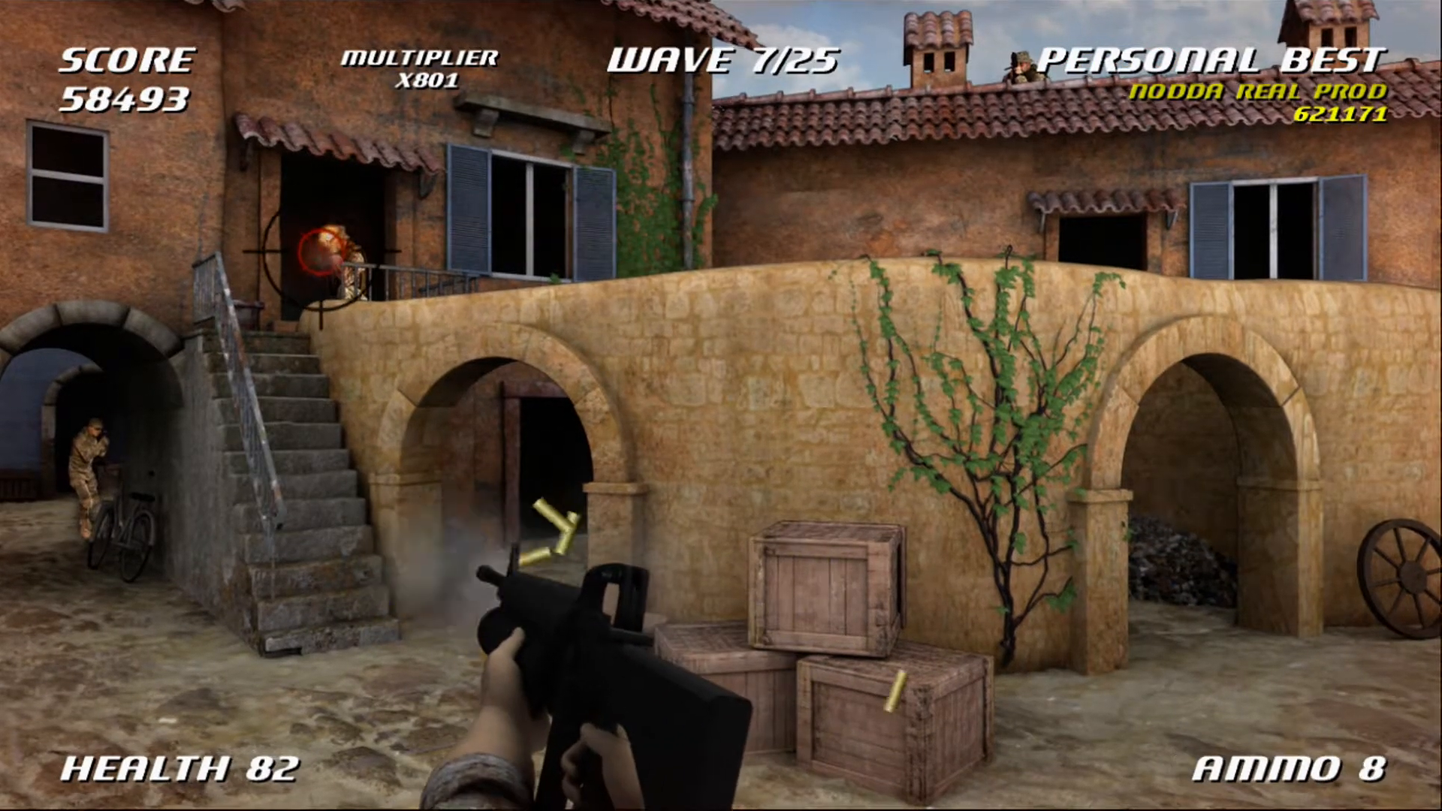
click(542, 395)
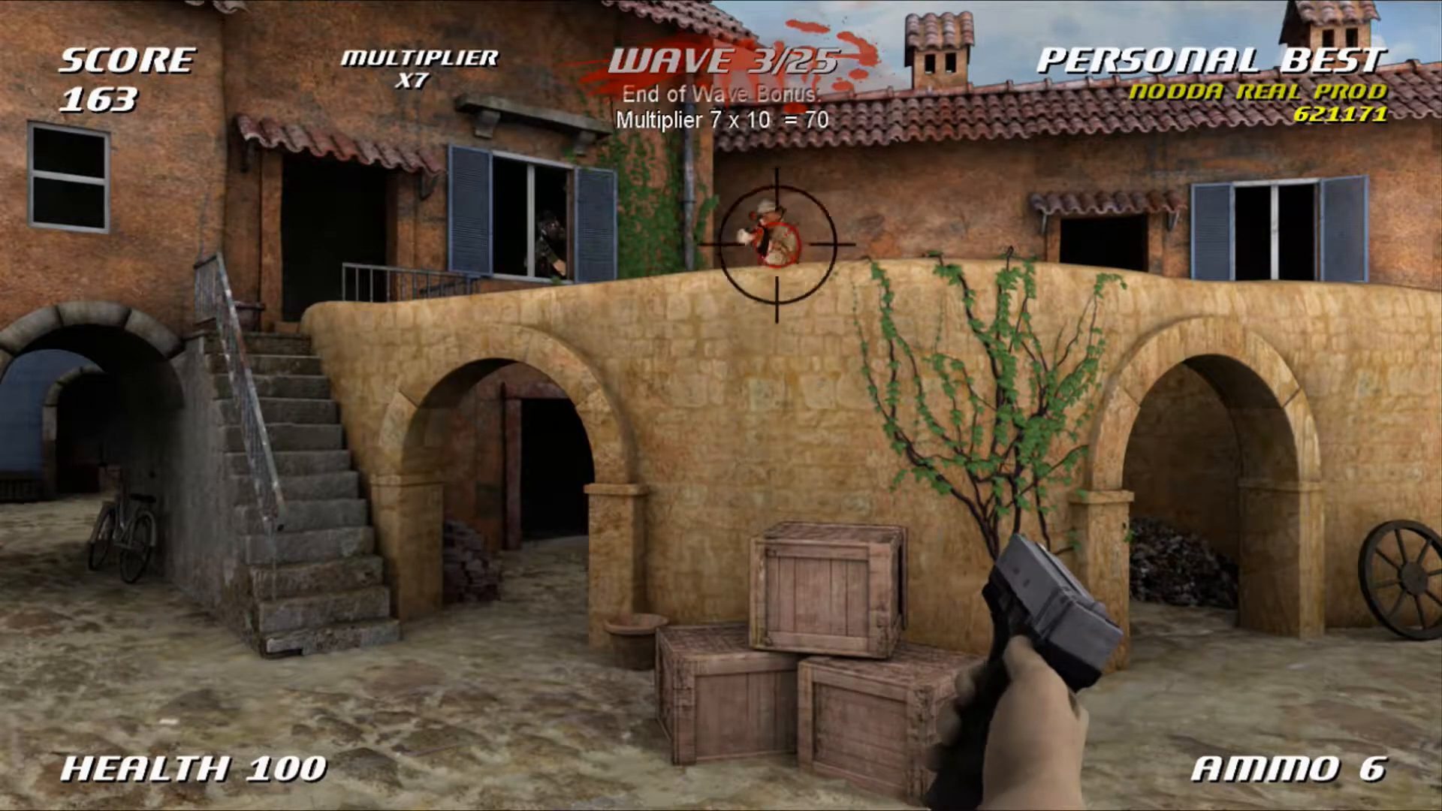
click(771, 235)
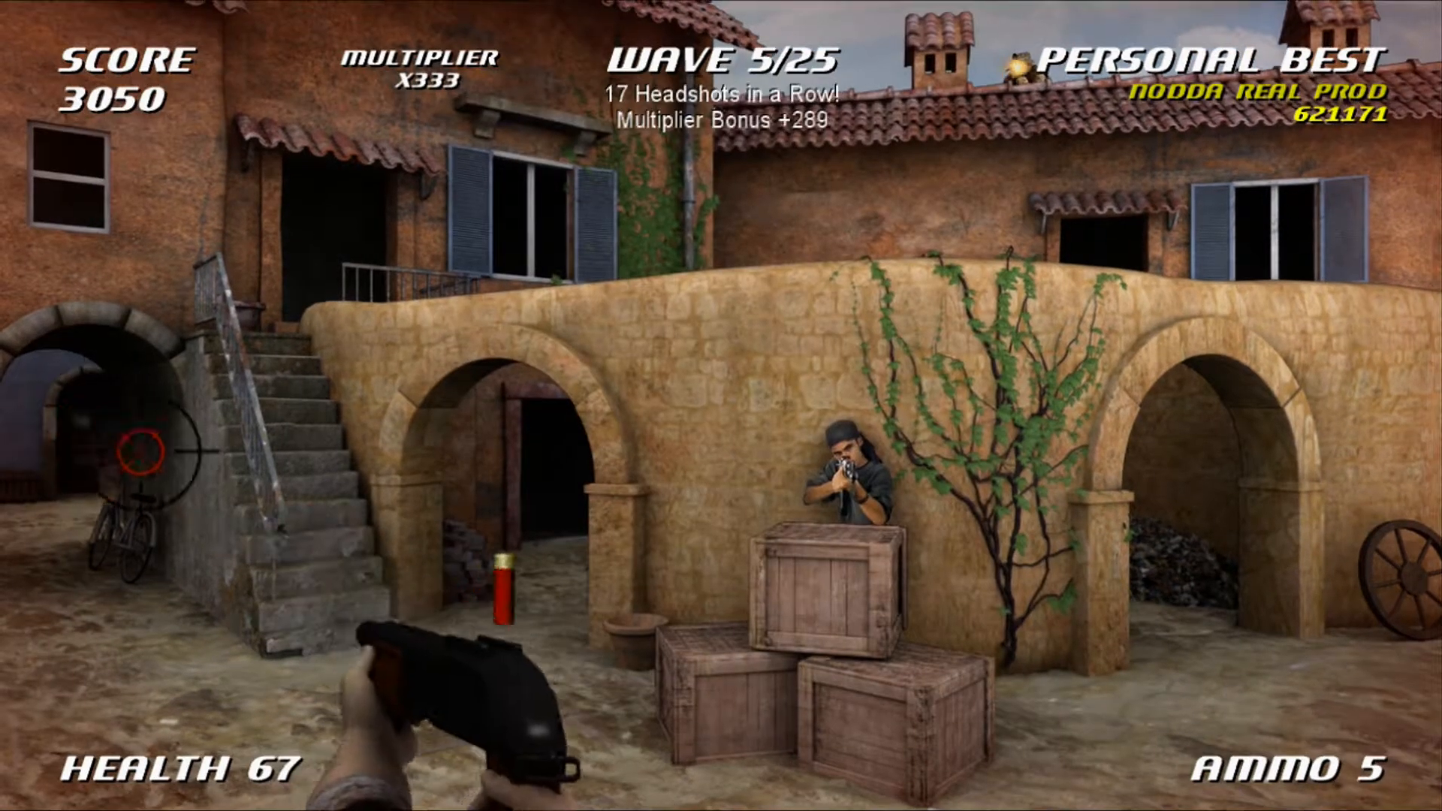
click(1242, 267)
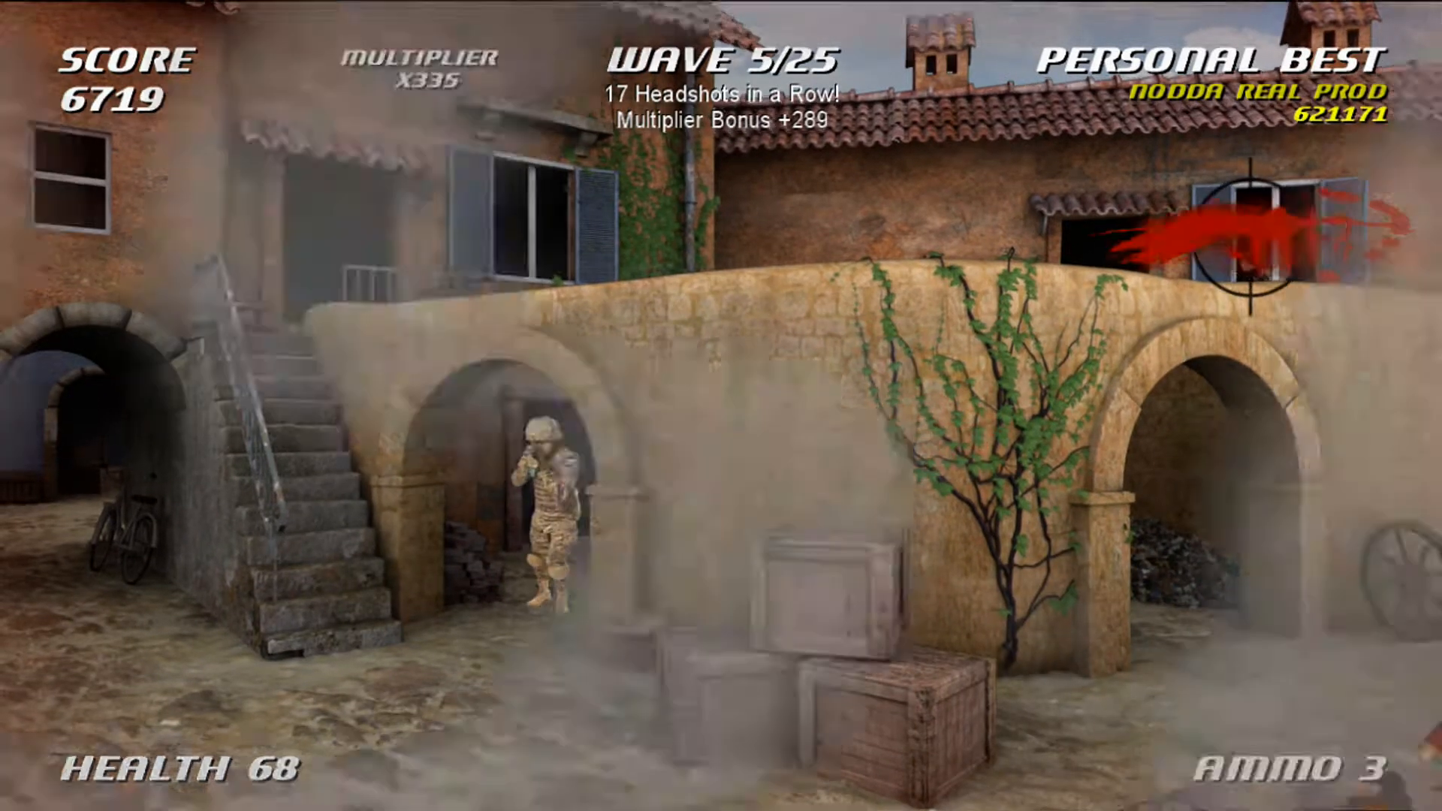
click(299, 217)
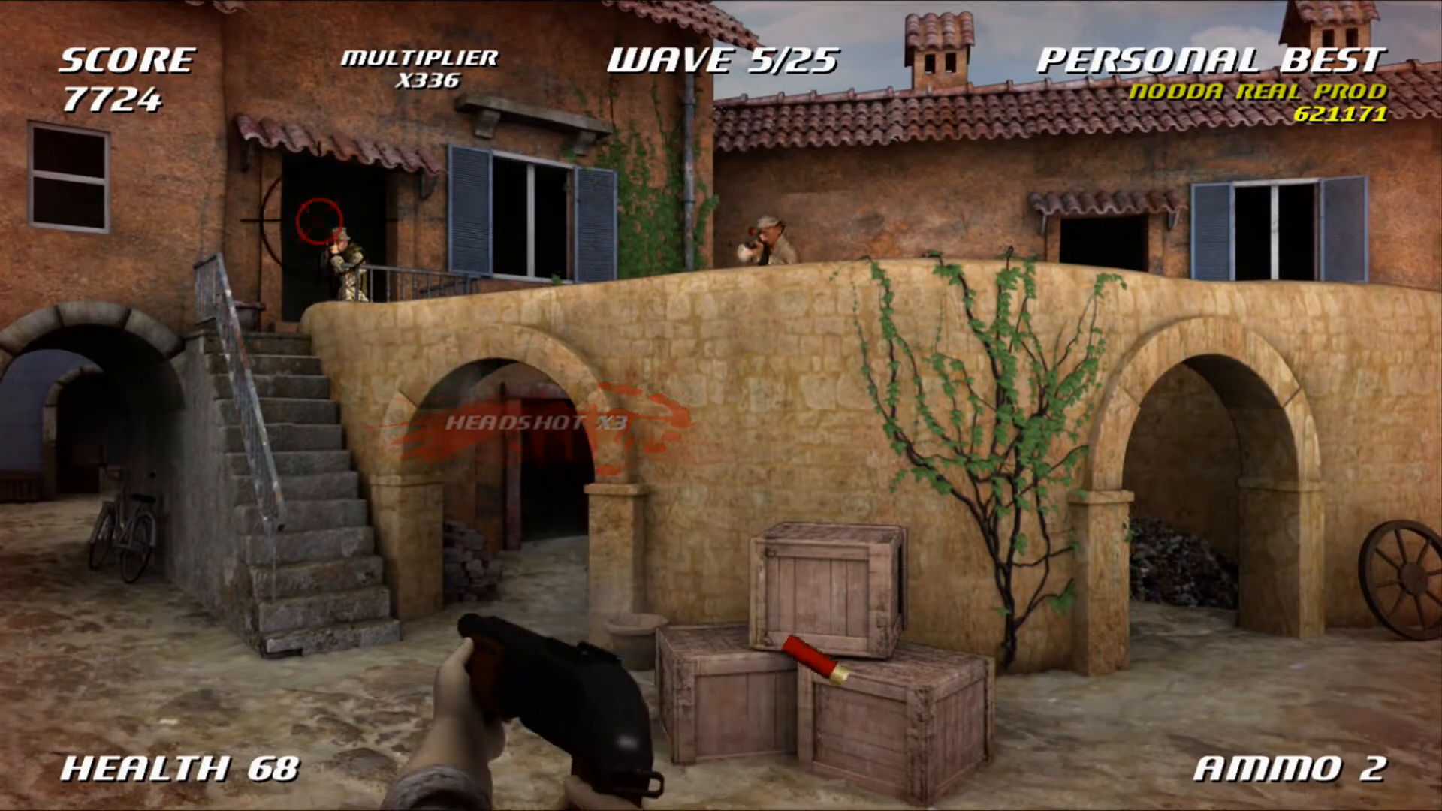
click(756, 212)
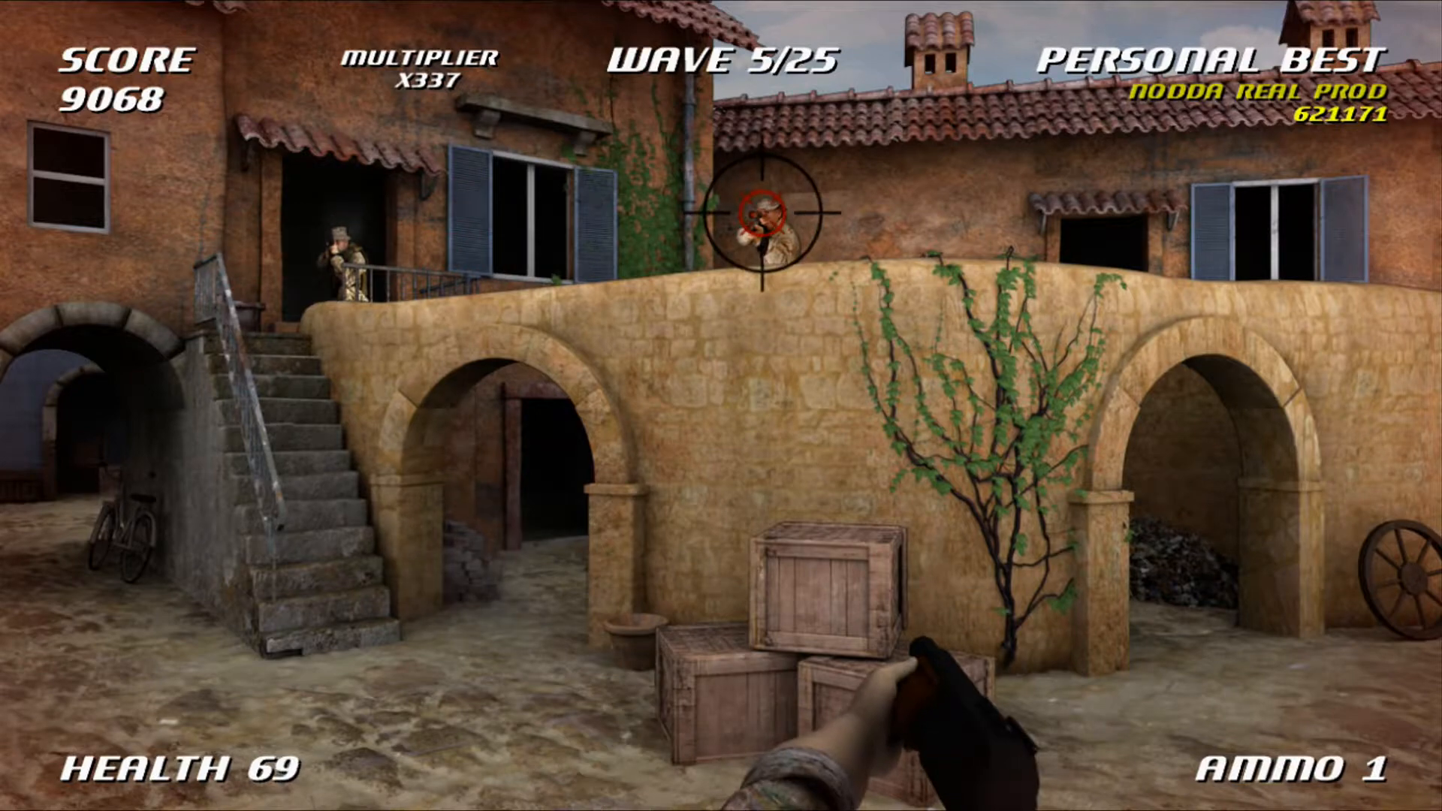
click(760, 212)
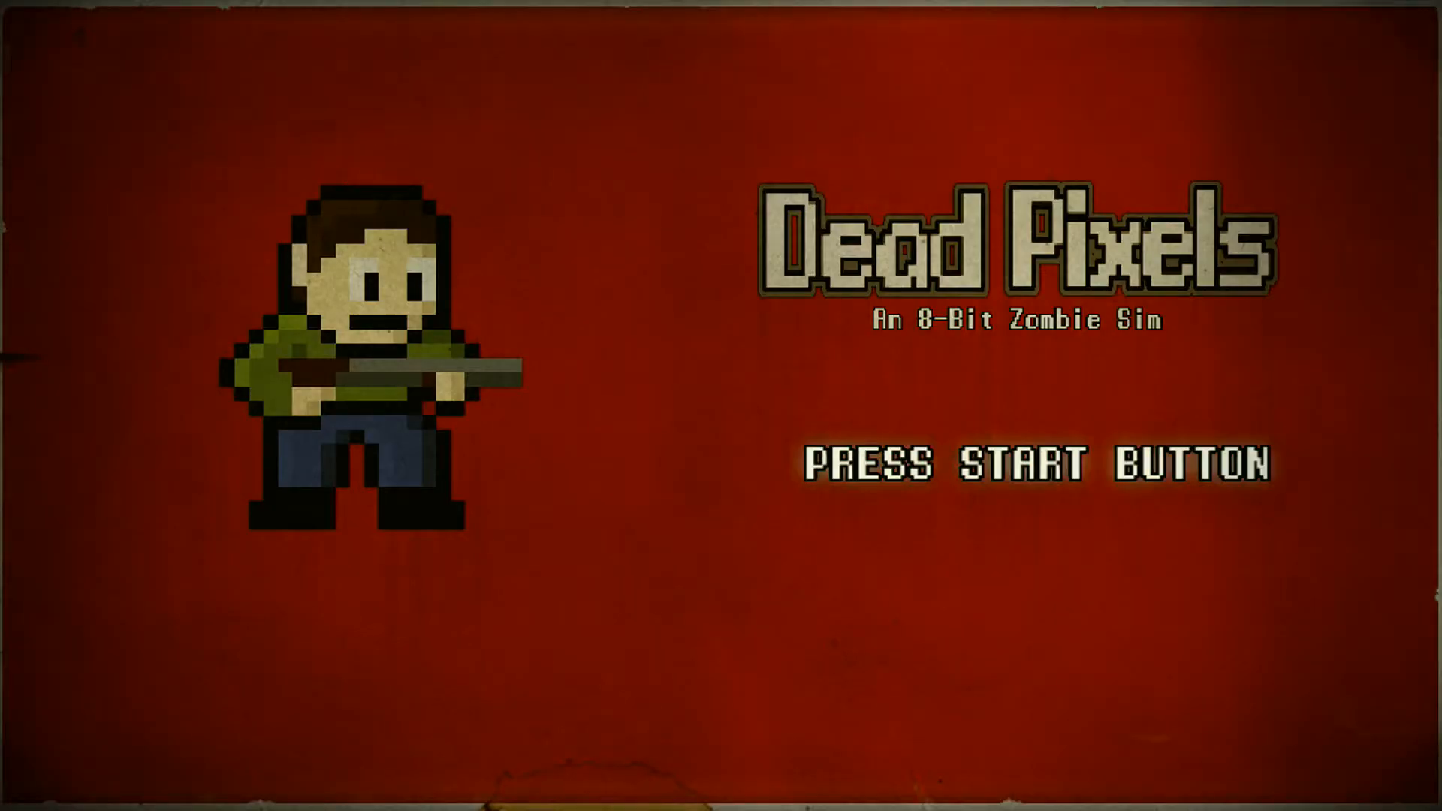
- Start Dead Pixels from the PRESS START BUTTON title screen
key(enter)
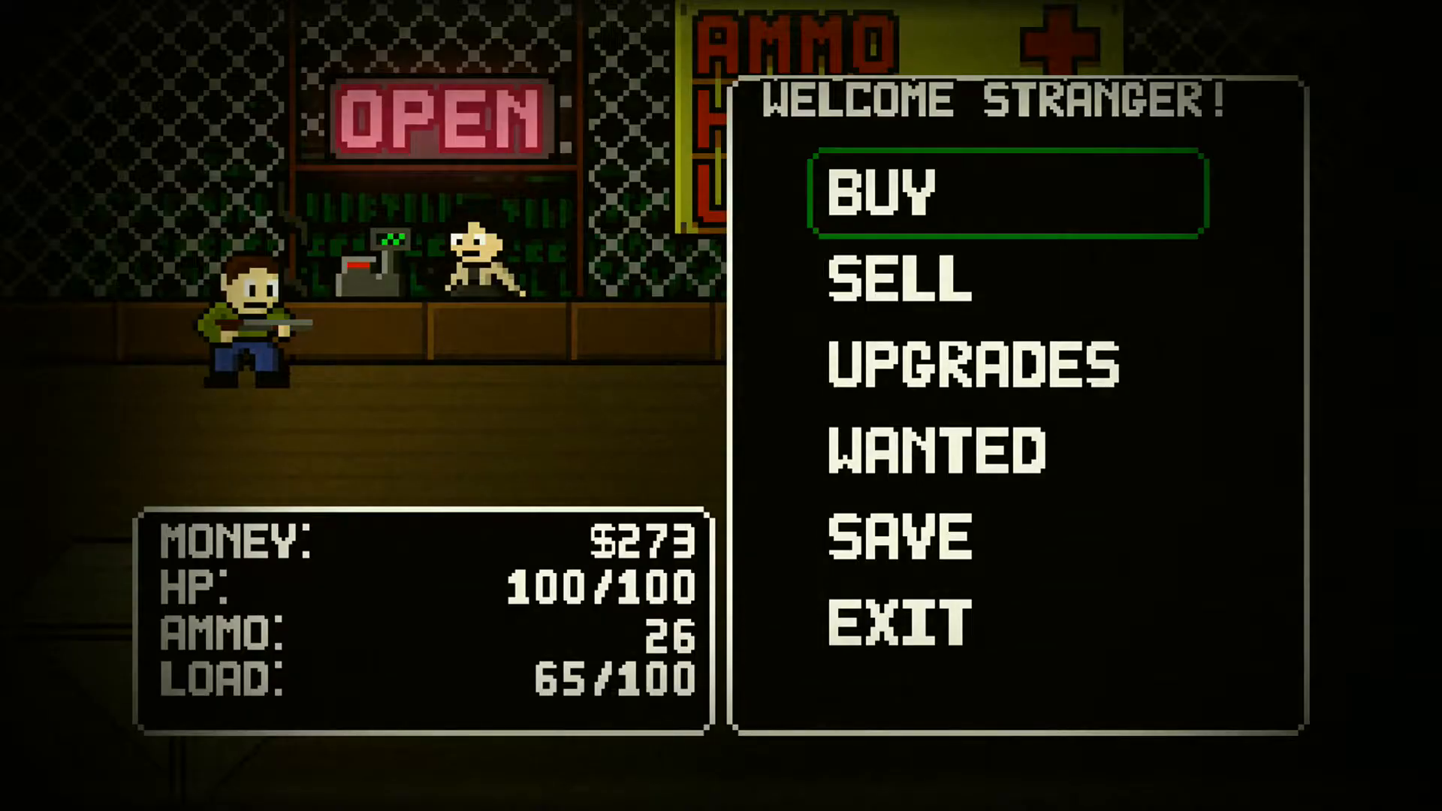
- Buy ammo boxes and the assault rifle in the shop, confirm the order and exit to Horvath St
key(Down)
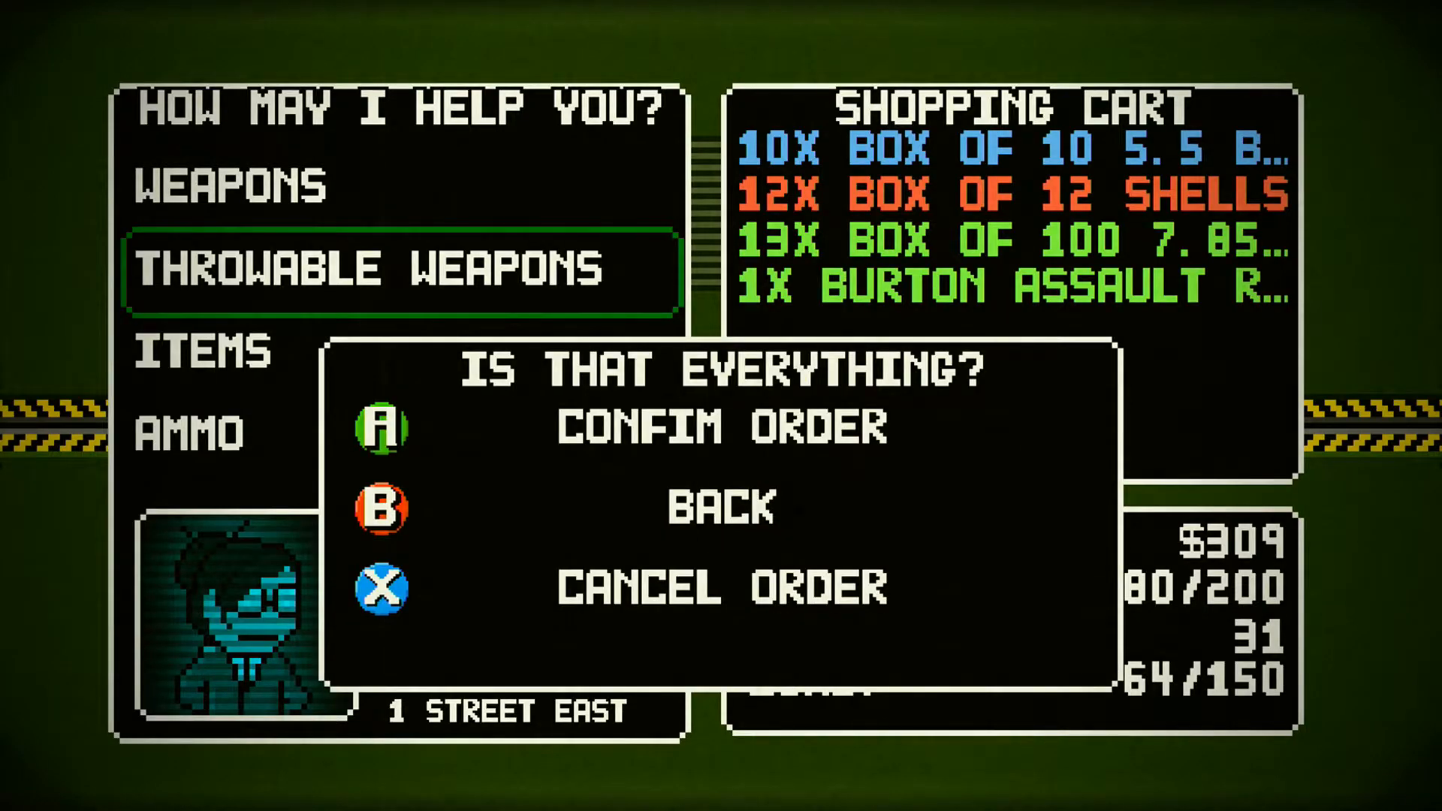
click(379, 425)
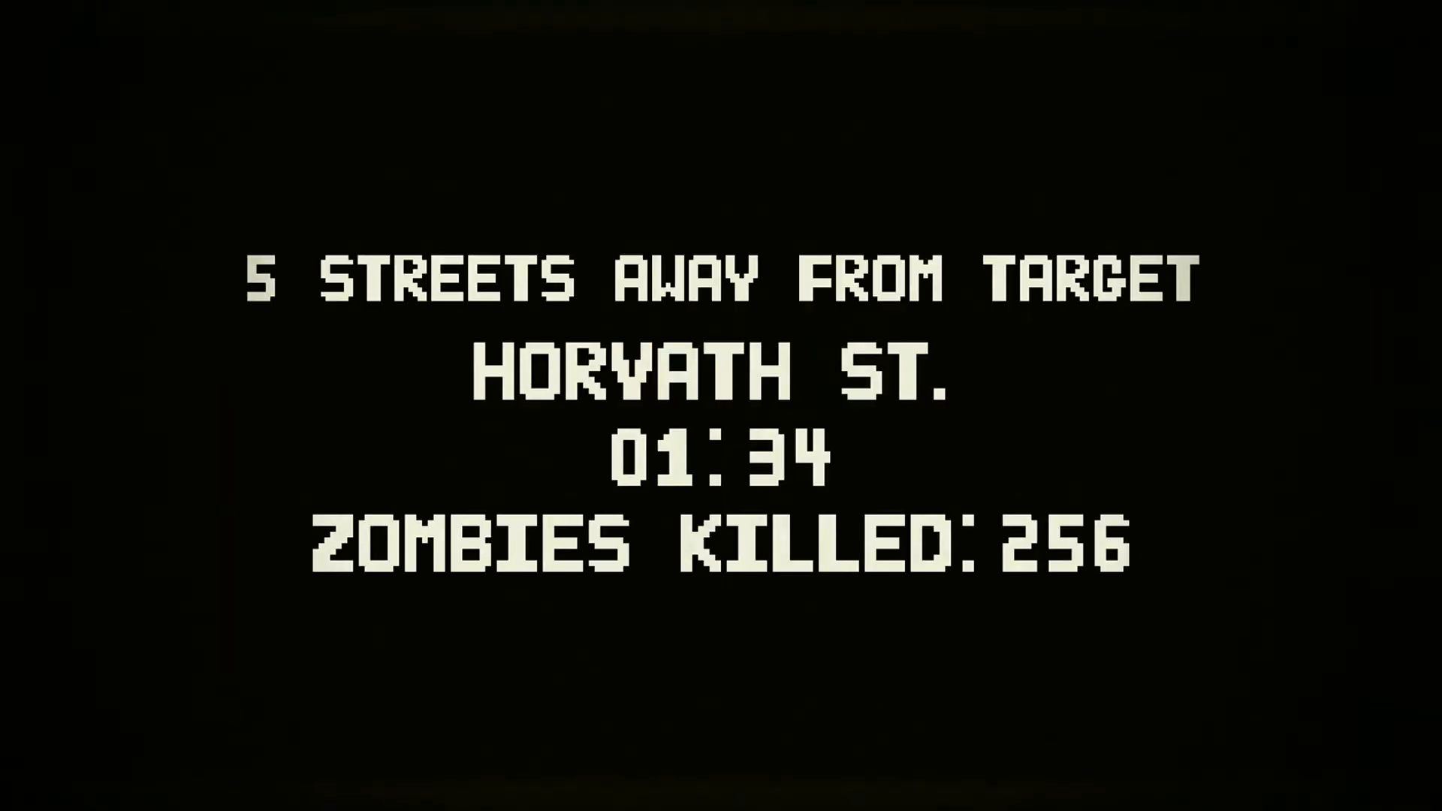